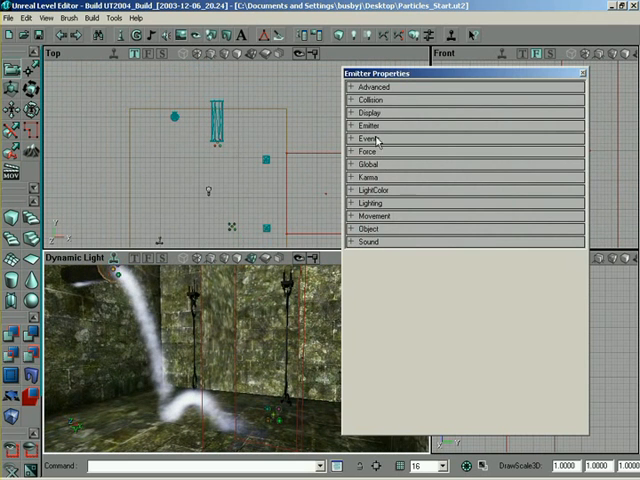
# Add entry [0] to the Emitter's Emitters list as a SpriteEmitter
pyautogui.click(368, 125)
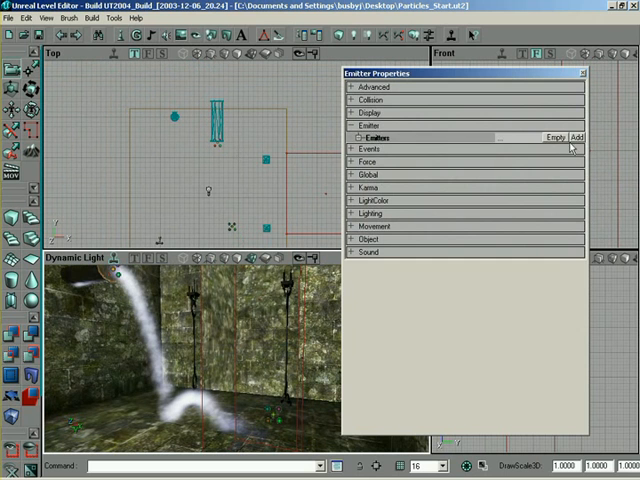
pyautogui.click(580, 137)
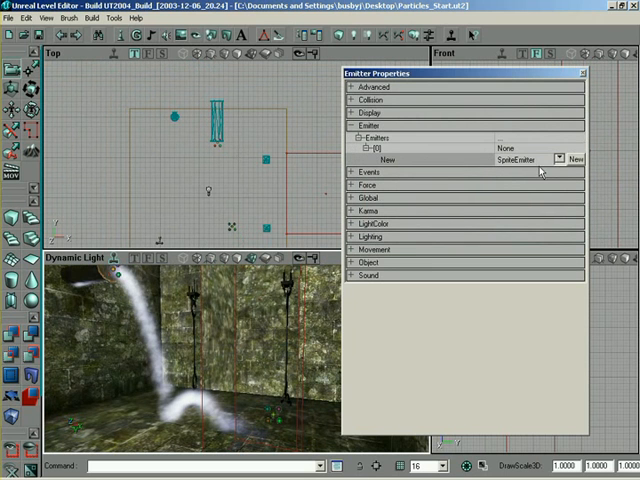
pyautogui.moveTo(532, 160)
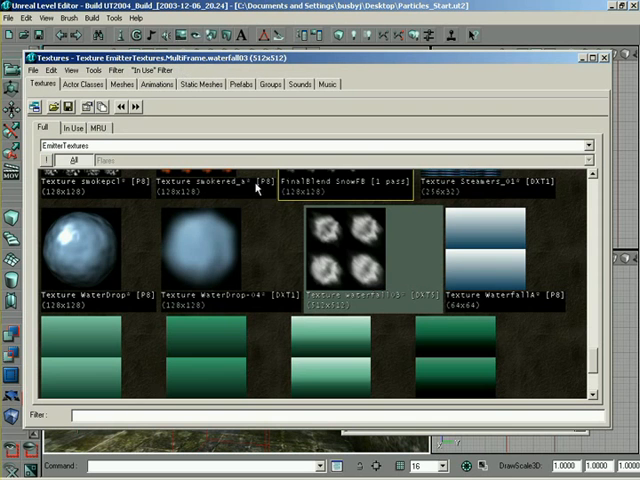
# Scroll through the EmitterTextures package down to the EFlare textures
pyautogui.scroll(-3)
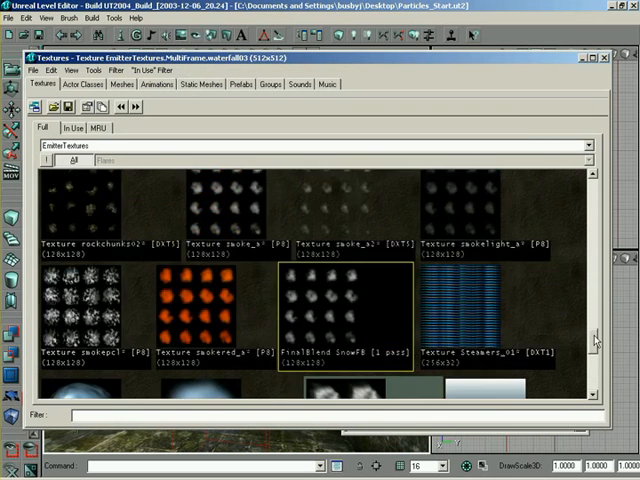
pyautogui.scroll(-3)
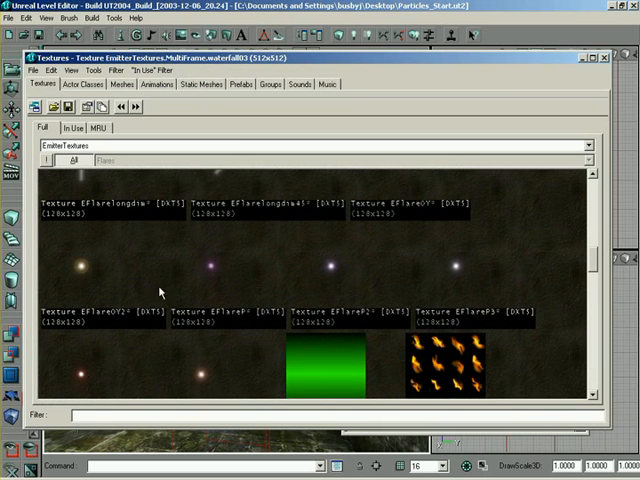
pyautogui.moveTo(345, 332)
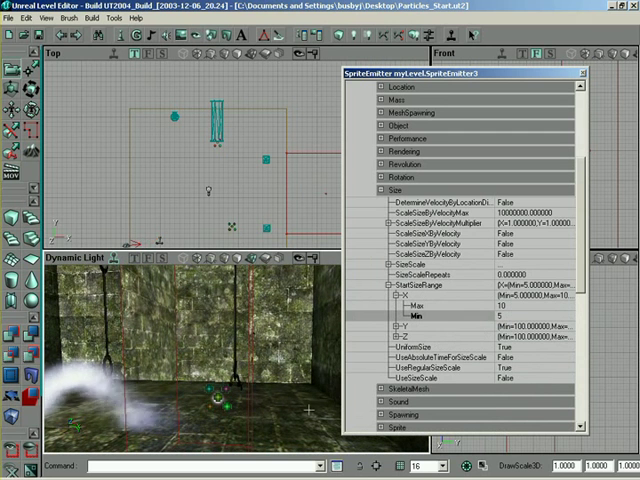
# Assign the EmitterTextures flare texture and set StartSizeRange X to Min 5, Max 10
pyautogui.scroll(-3)
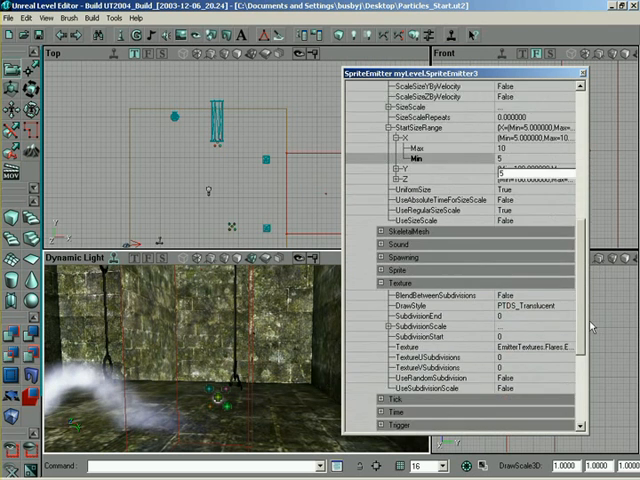
# Set Velocity StartVelocityRange Z to Max 30 and Min 20
pyautogui.scroll(-3)
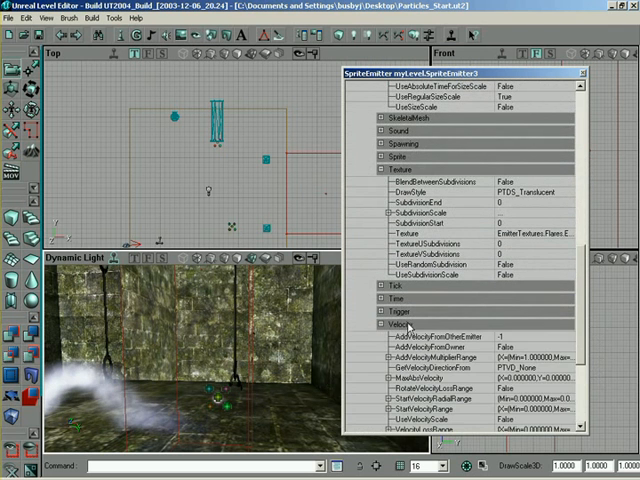
pyautogui.scroll(-3)
pyautogui.write('50')
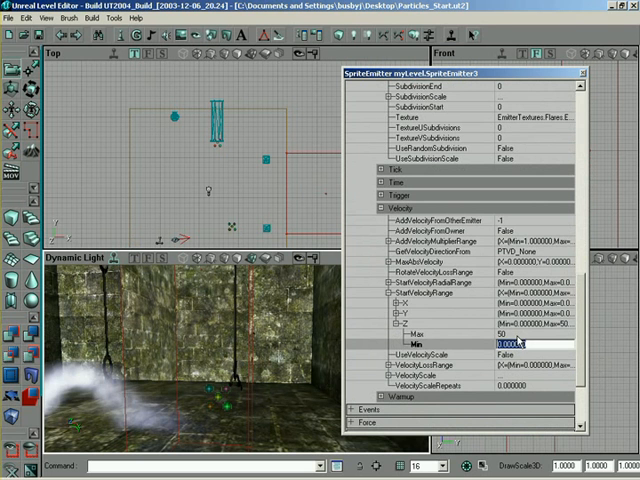
pyautogui.write('40')
pyautogui.click(536, 334)
pyautogui.write('30')
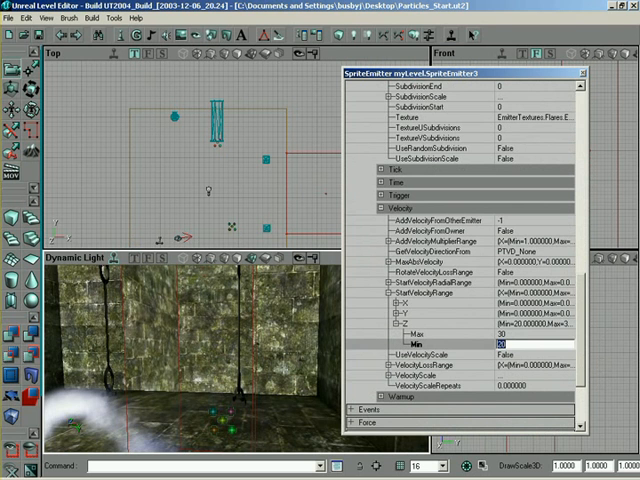
pyautogui.write('20')
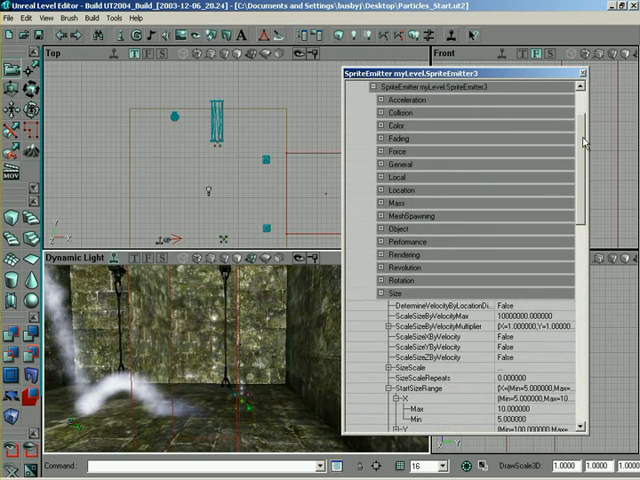
# Set Location StartLocationRange X and Y to Min -20 and Max 20
pyautogui.click(386, 190)
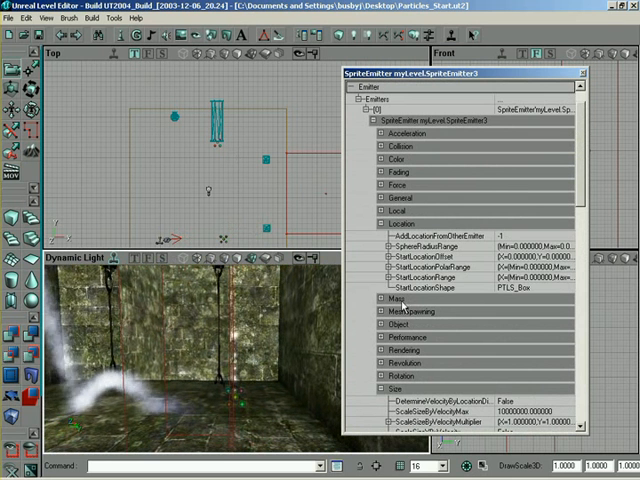
pyautogui.click(573, 288)
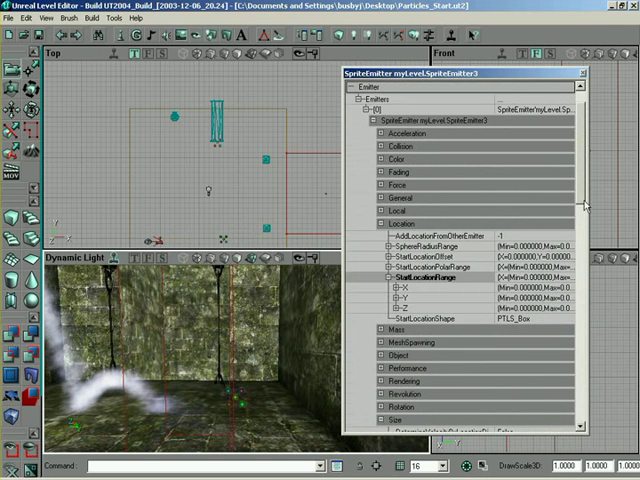
pyautogui.scroll(-3)
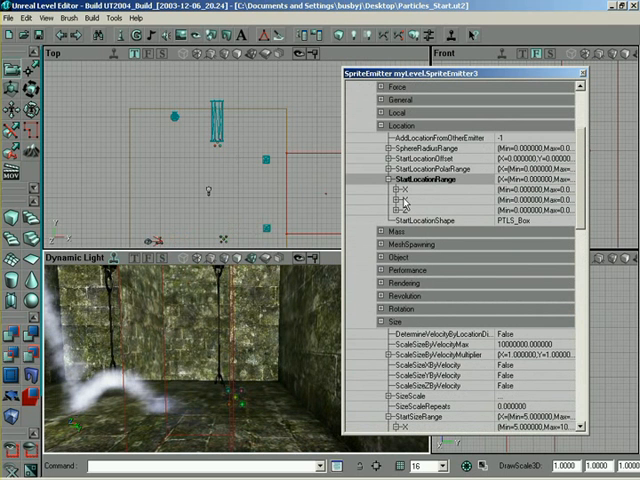
pyautogui.click(398, 192)
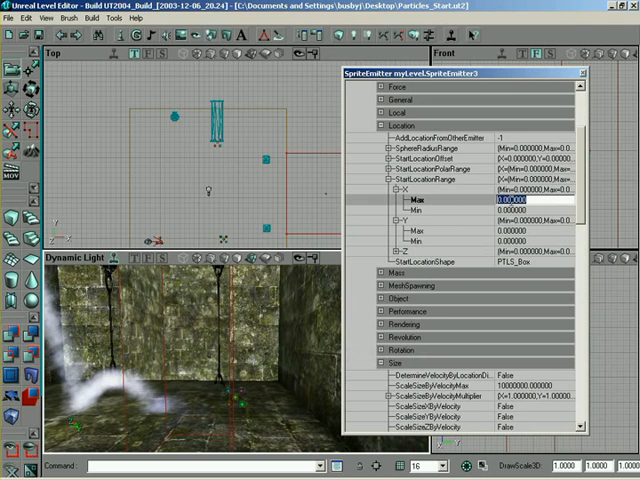
pyautogui.write('20')
pyautogui.click(535, 241)
pyautogui.write('-20')
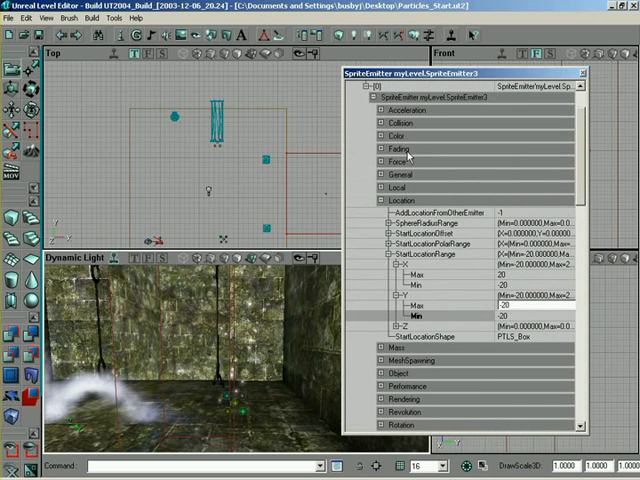
# Enable FadeIn with FadeInEndTime 0.2 under Fading
pyautogui.click(382, 145)
pyautogui.write('.2')
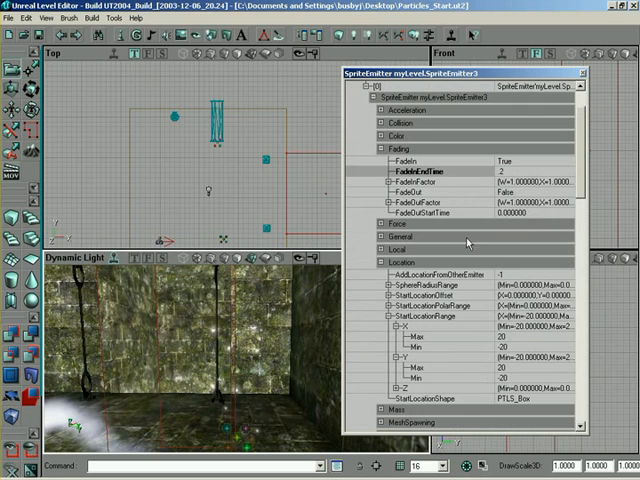
pyautogui.scroll(-3)
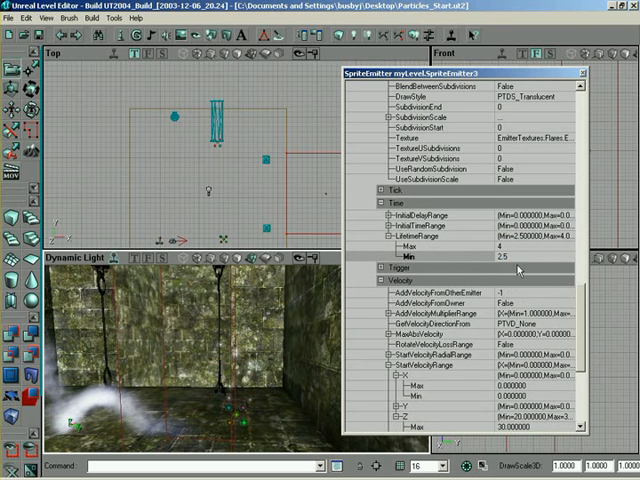
# Set Time LifetimeRange to Min 3.5 and Max 4
pyautogui.write('3.5')
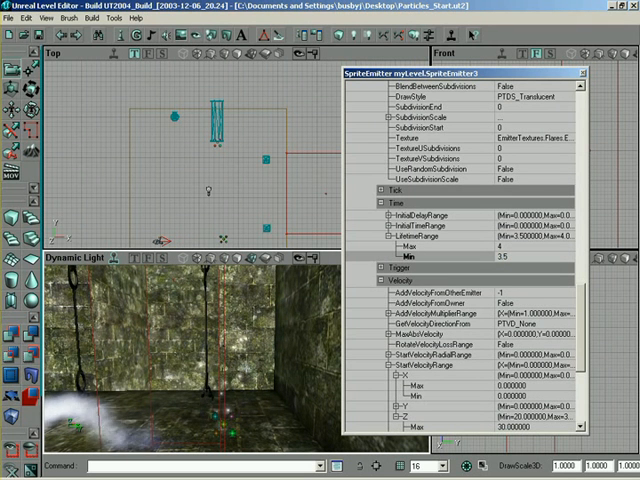
pyautogui.scroll(-3)
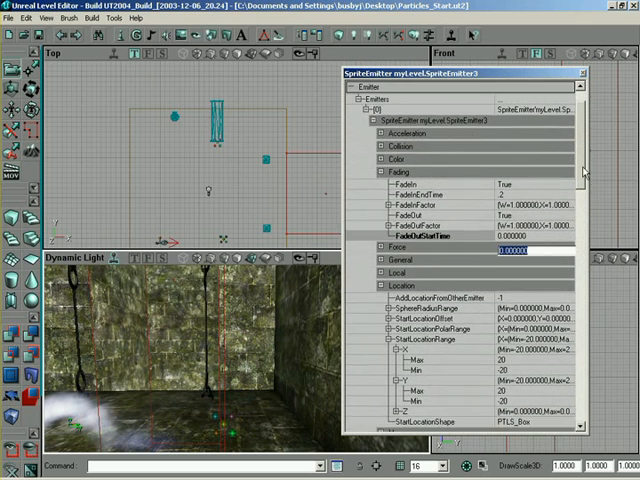
# Set FadeIn True with end time 0.2, and FadeOut True starting at 3
pyautogui.scroll(-3)
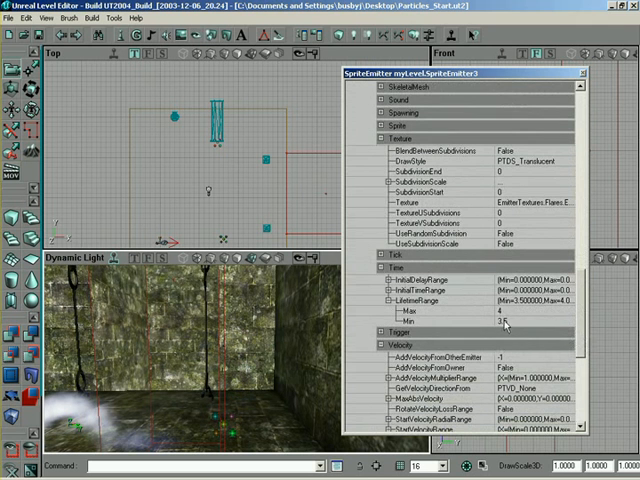
pyautogui.scroll(-3)
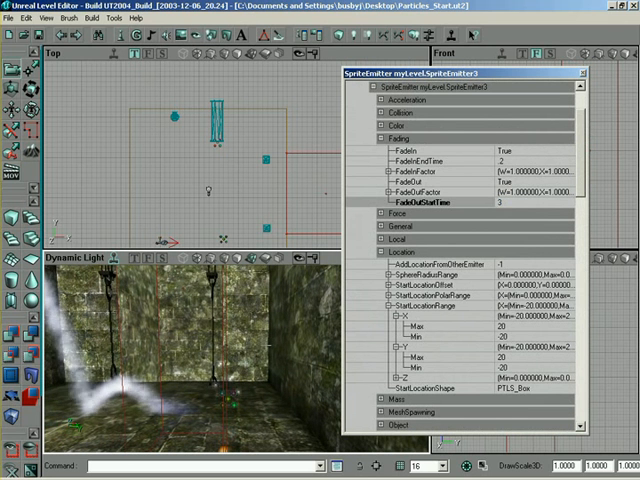
pyautogui.moveTo(285, 337)
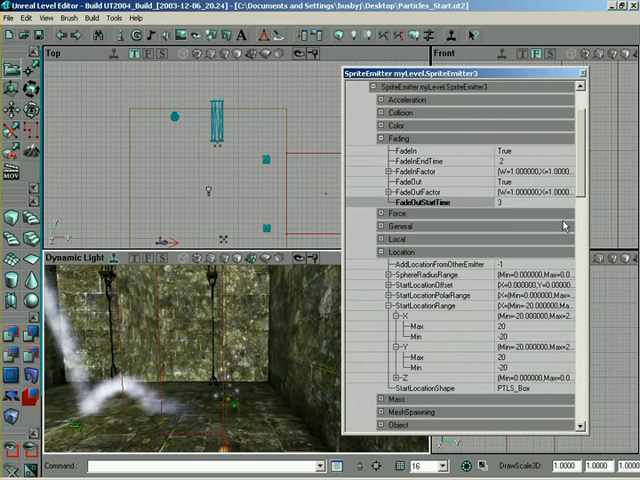
# Raise StartSizeRange X Max to 20, keeping Min at 5
pyautogui.scroll(-3)
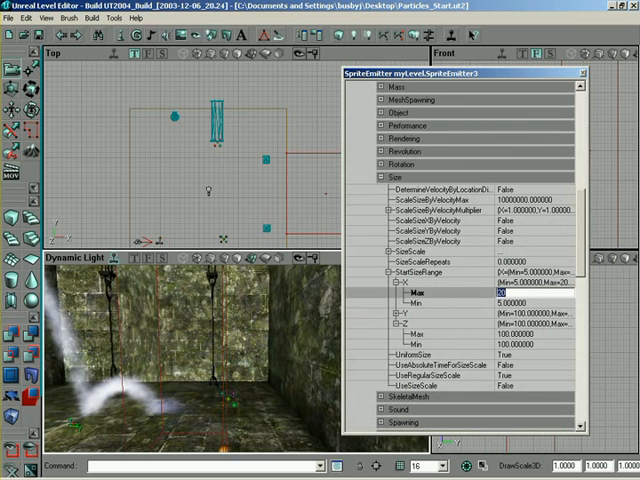
pyautogui.write('20')
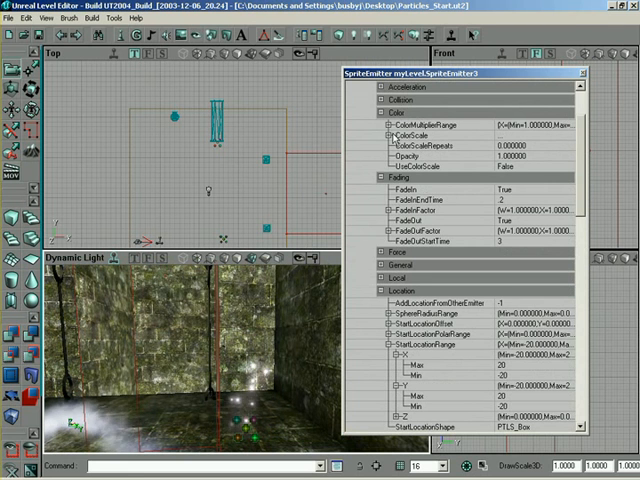
# Add ColorScale entry [0] as yellow (R255 G255 B0), then add entry [1]
pyautogui.click(407, 134)
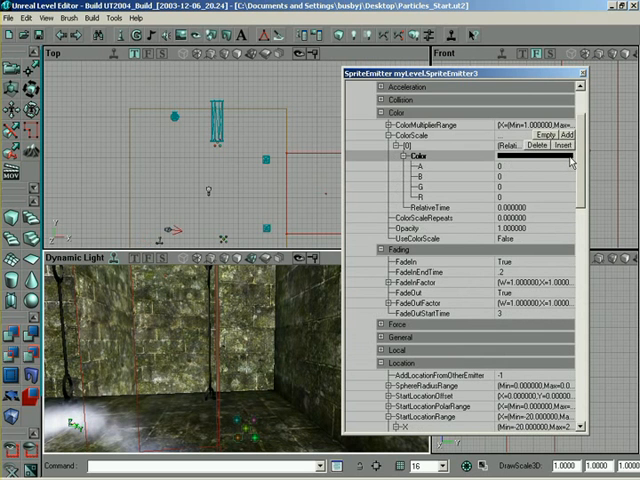
pyautogui.click(548, 158)
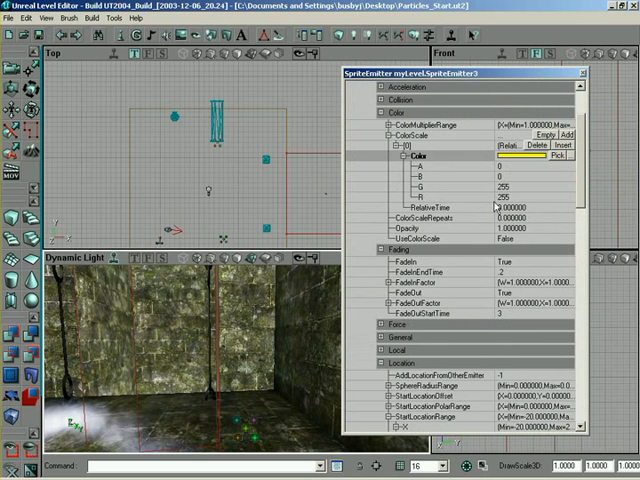
pyautogui.click(404, 154)
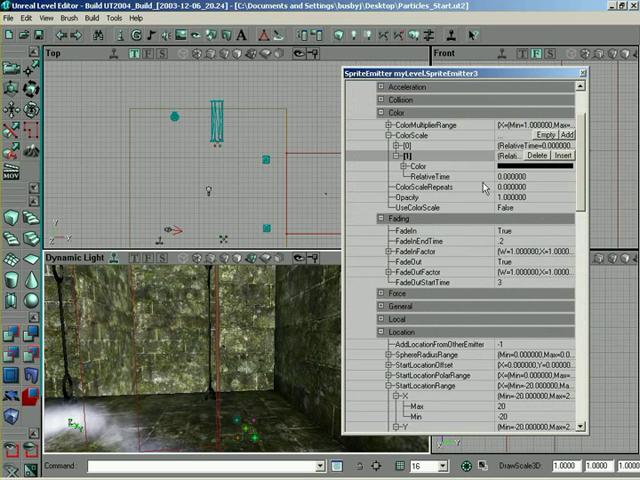
# Pick blue as the second colour scale entry's colour
pyautogui.click(440, 175)
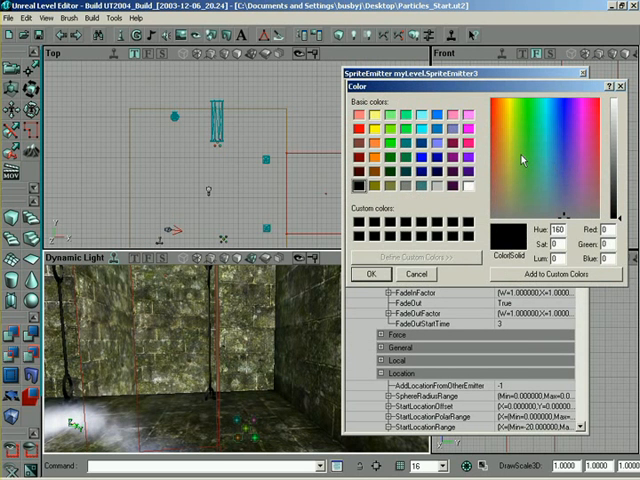
pyautogui.moveTo(496, 162)
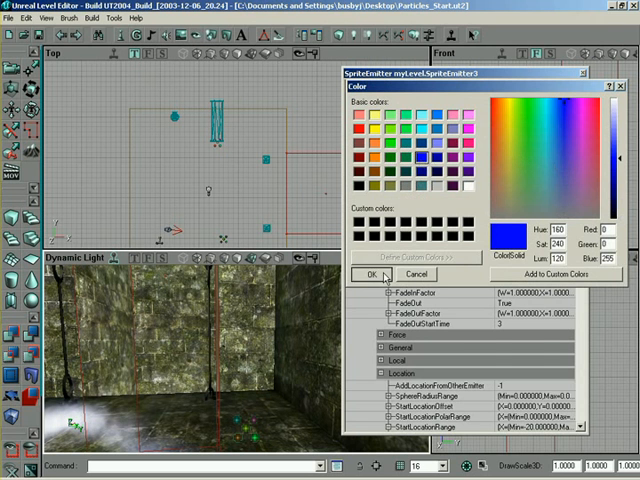
pyautogui.click(381, 274)
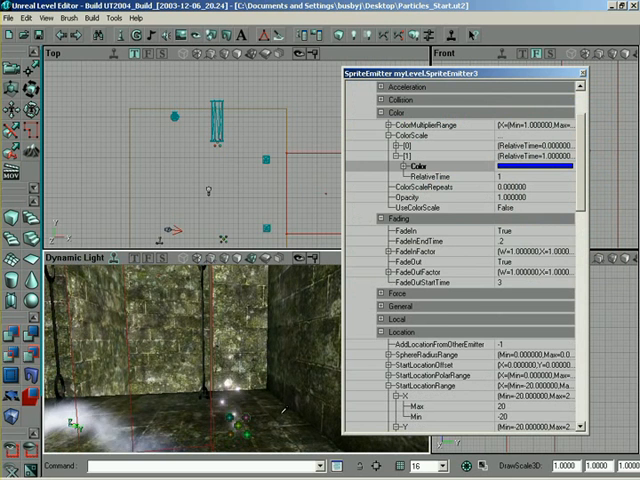
pyautogui.moveTo(447, 207)
pyautogui.write('.5')
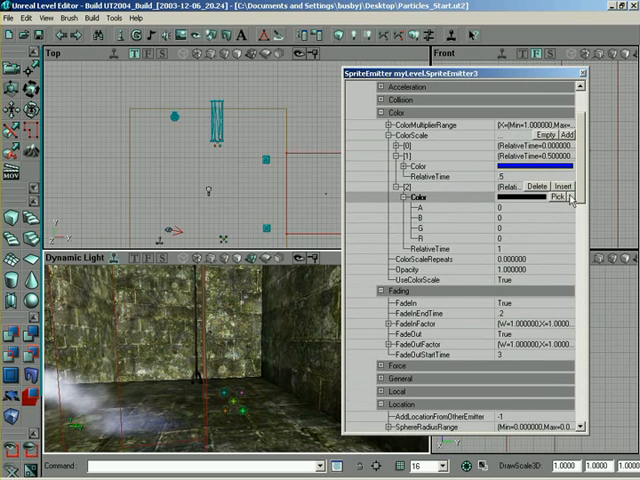
# Give the third colour scale entry a red colour
pyautogui.click(558, 198)
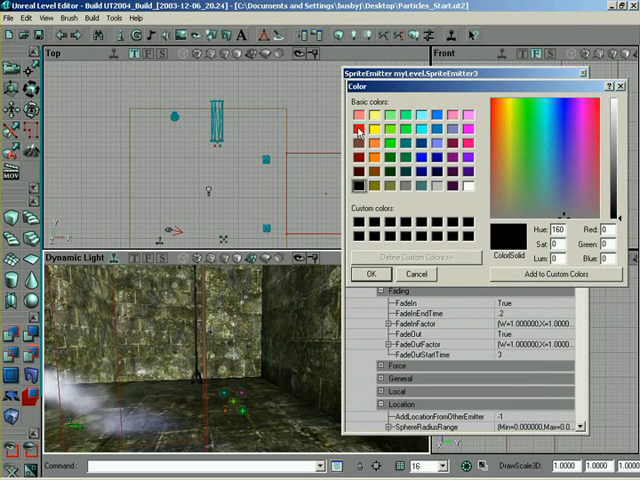
pyautogui.click(351, 120)
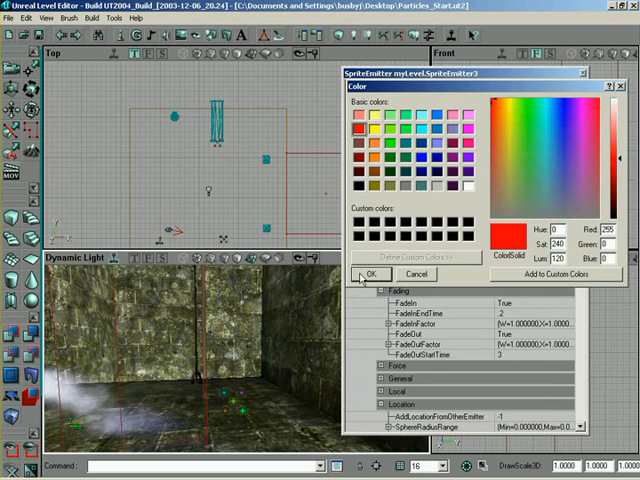
pyautogui.click(370, 274)
pyautogui.write('50')
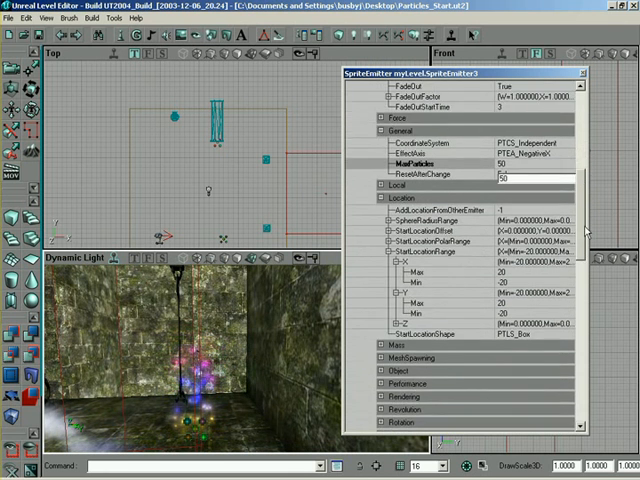
# Scroll down to the sprite emitter's size settings
pyautogui.scroll(-3)
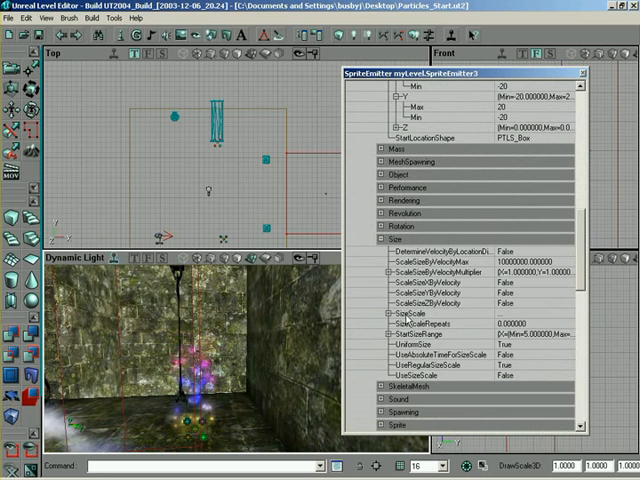
# Add two size scale entries and give the first a relative size of 3
pyautogui.click(408, 311)
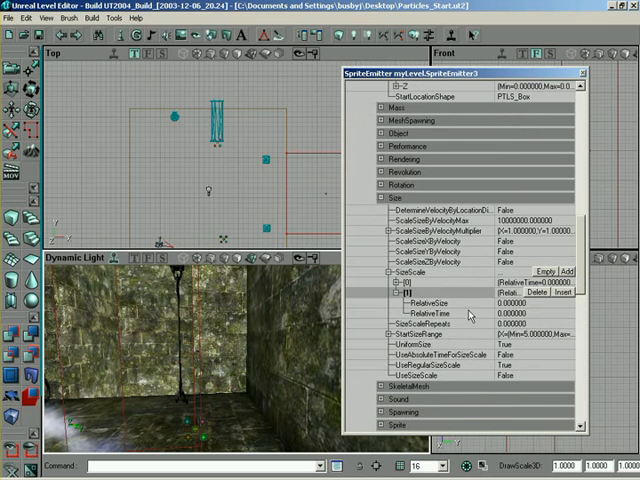
pyautogui.click(550, 314)
pyautogui.write('1')
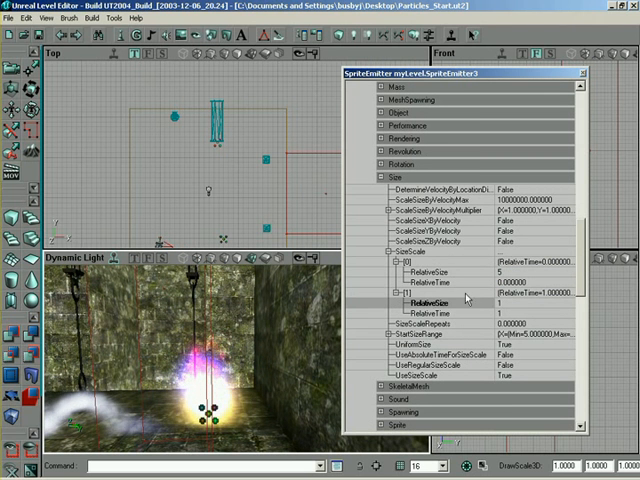
pyautogui.click(448, 274)
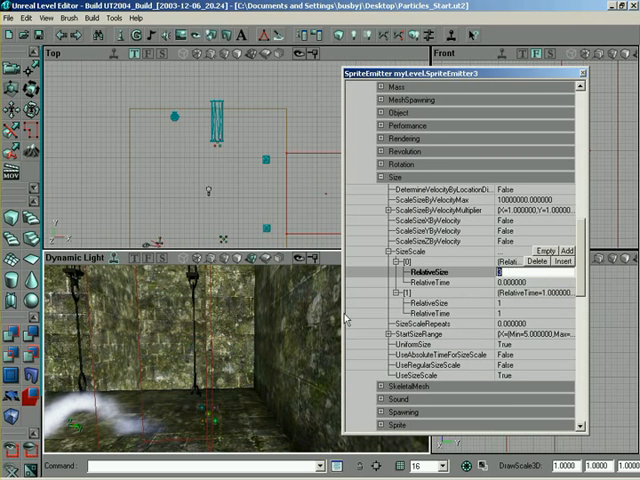
pyautogui.write('3')
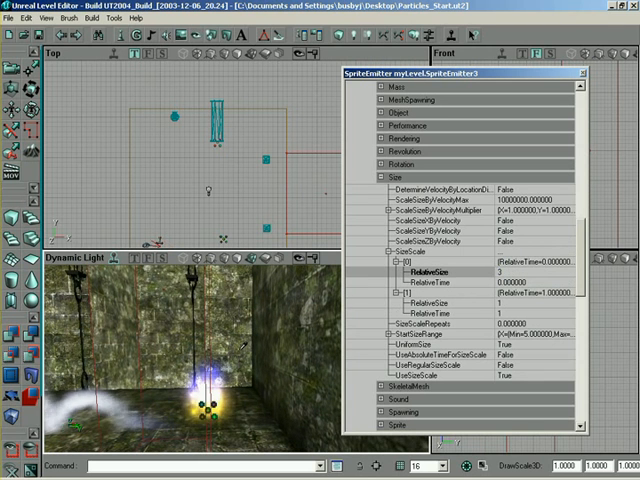